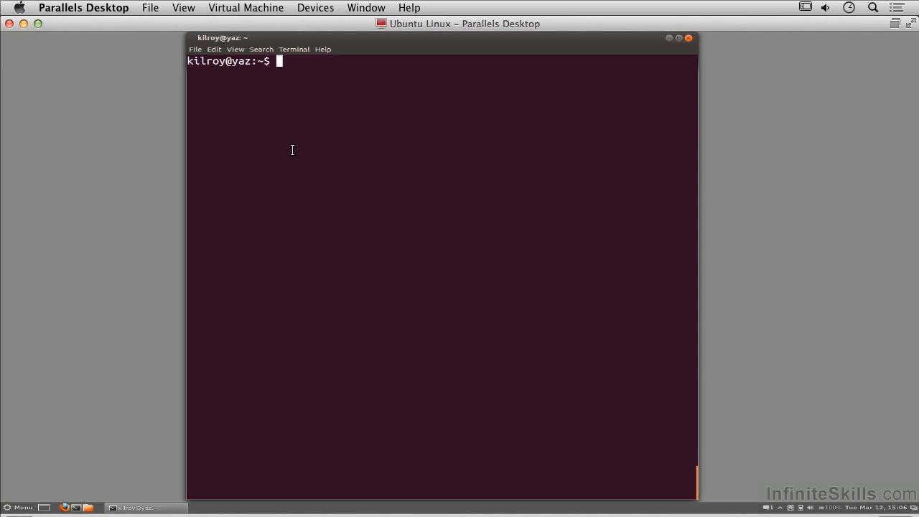
type("sudo am")
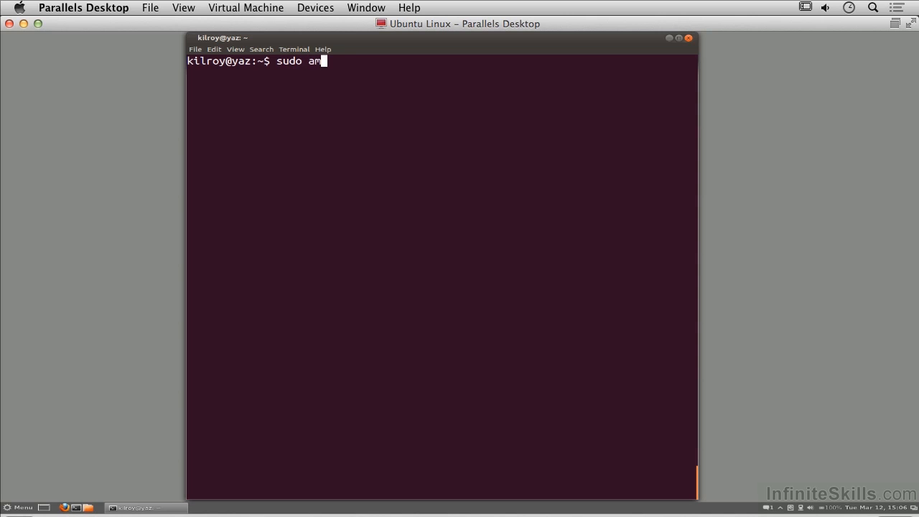
type("p")
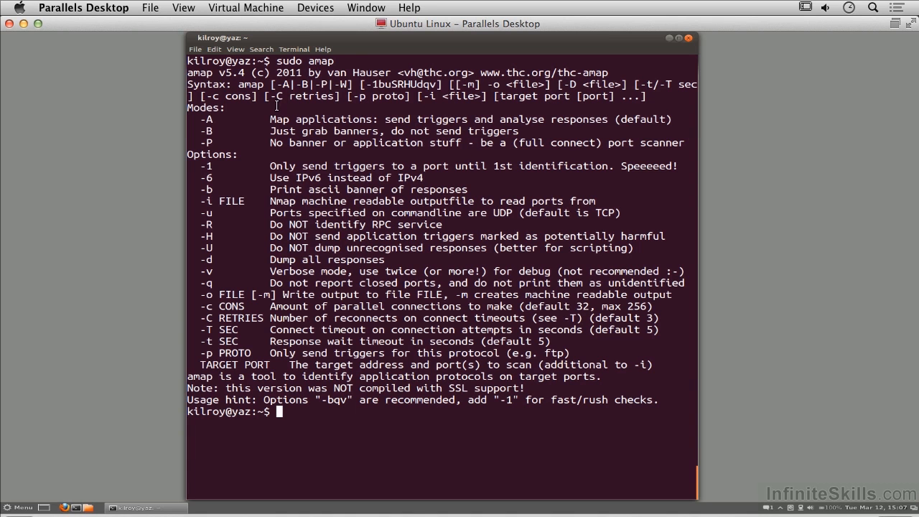
mouse_move(507, 148)
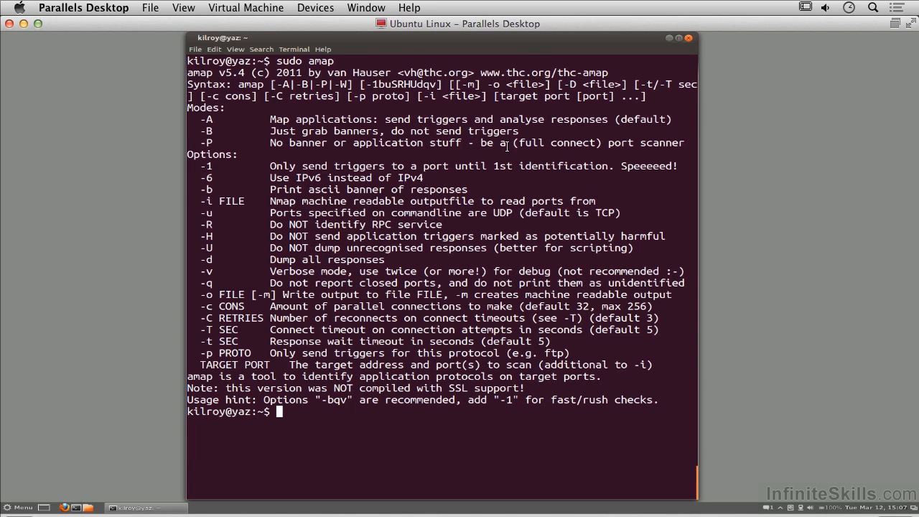
mouse_move(573, 112)
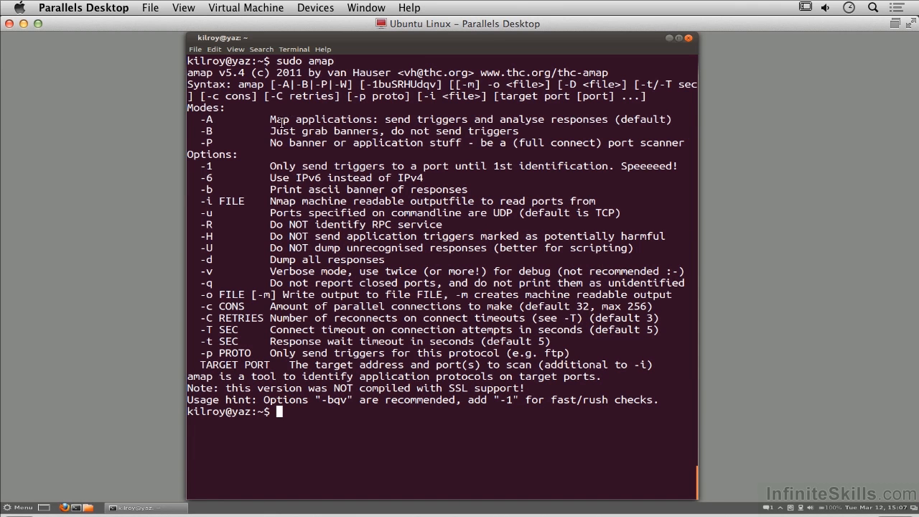
mouse_move(459, 119)
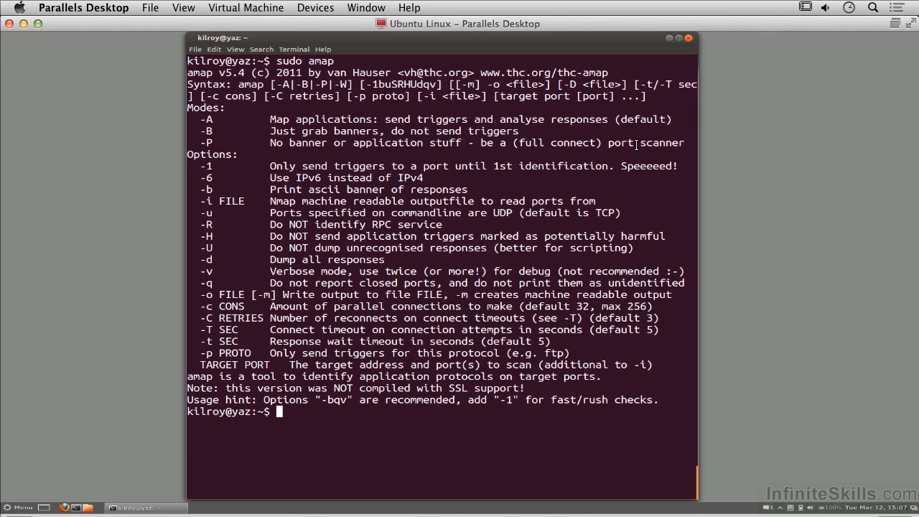
mouse_move(494, 201)
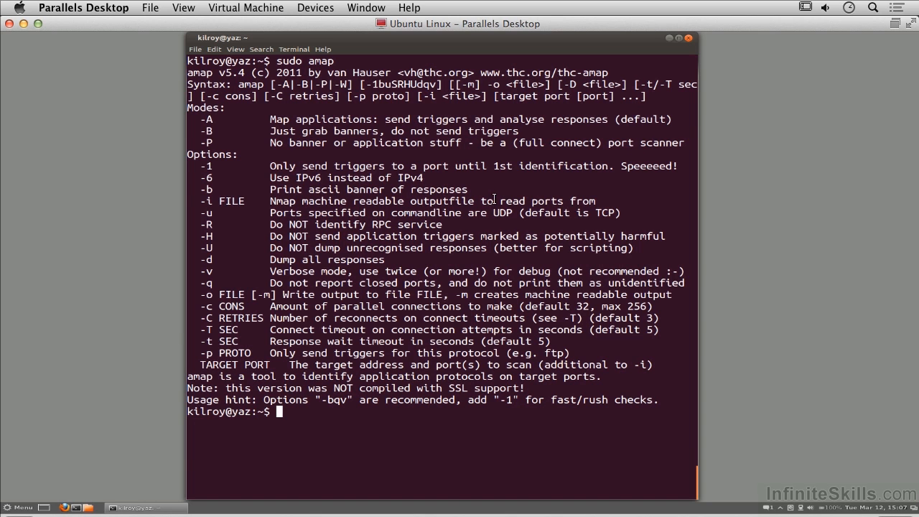
type("cle")
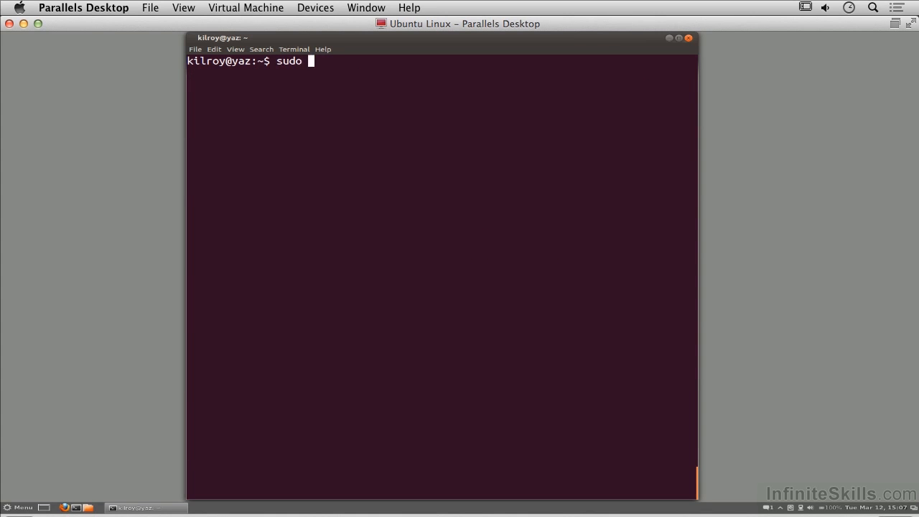
type("amap 1")
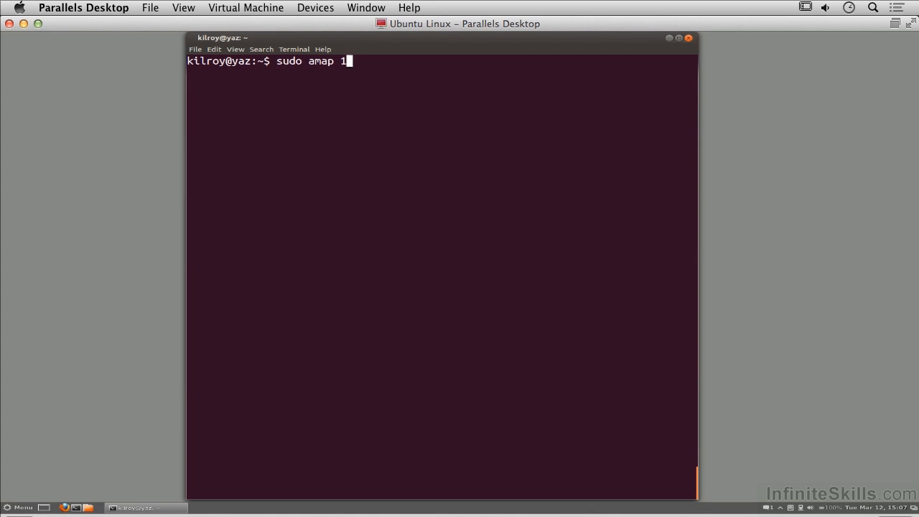
type("72.30.42")
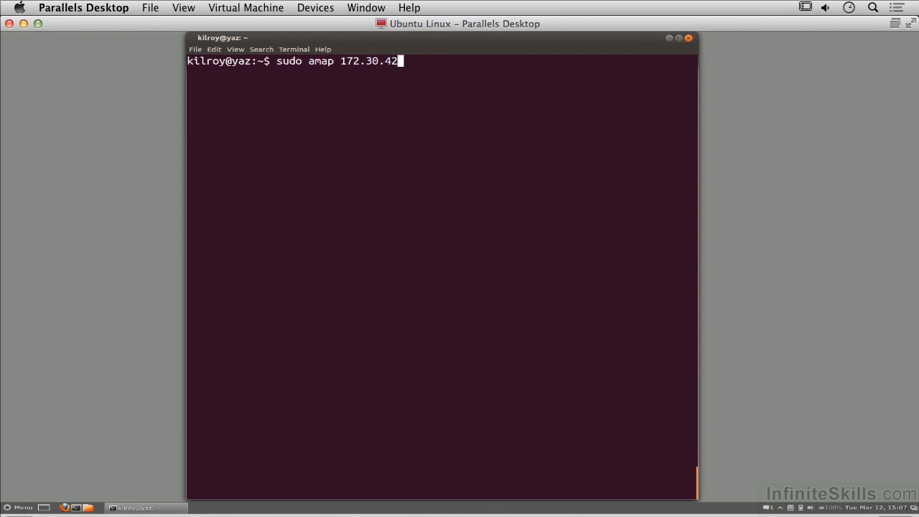
type("55")
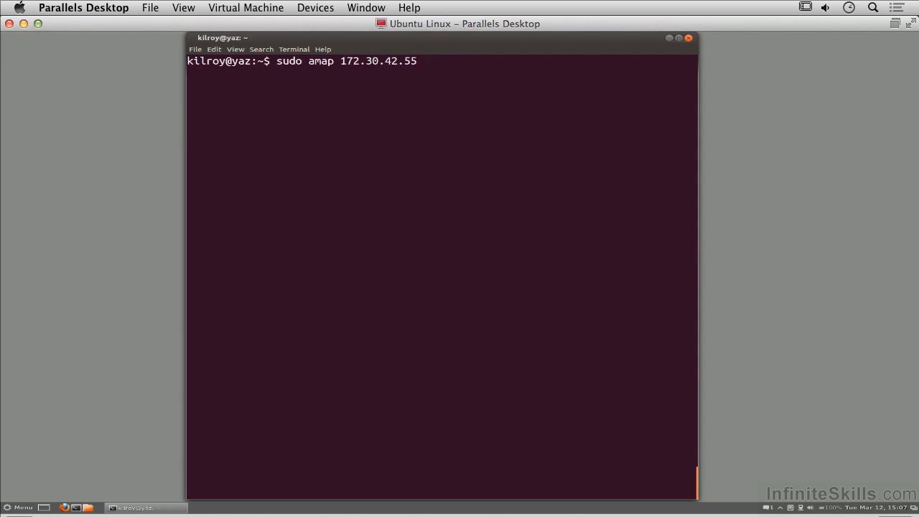
type("80")
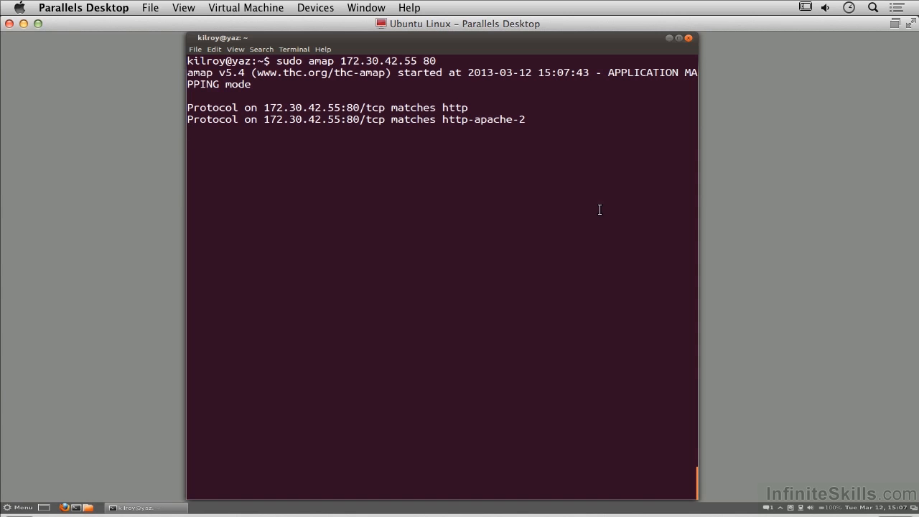
mouse_move(557, 191)
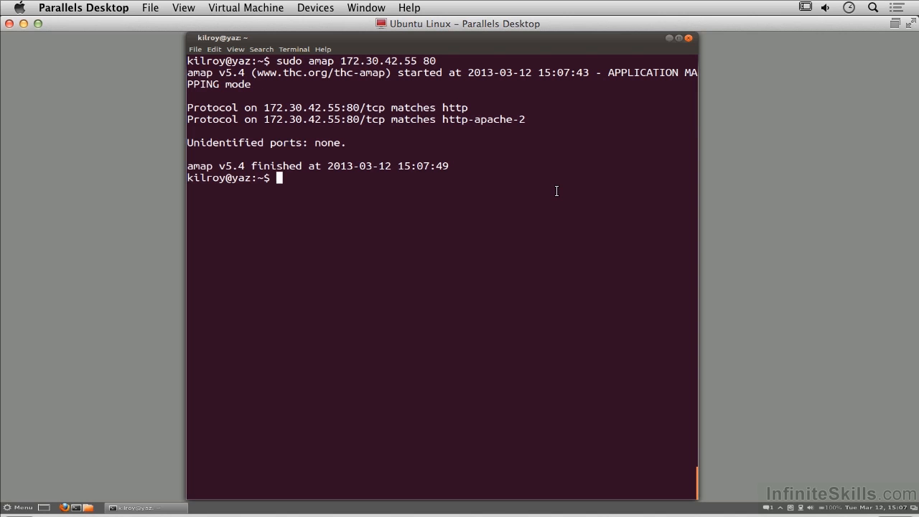
type("sudo amap 172.30.42.55 25")
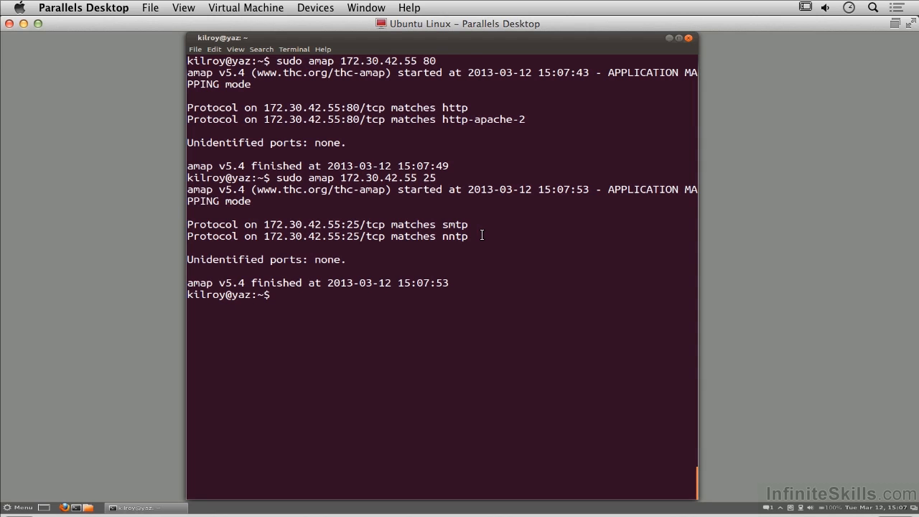
mouse_move(520, 227)
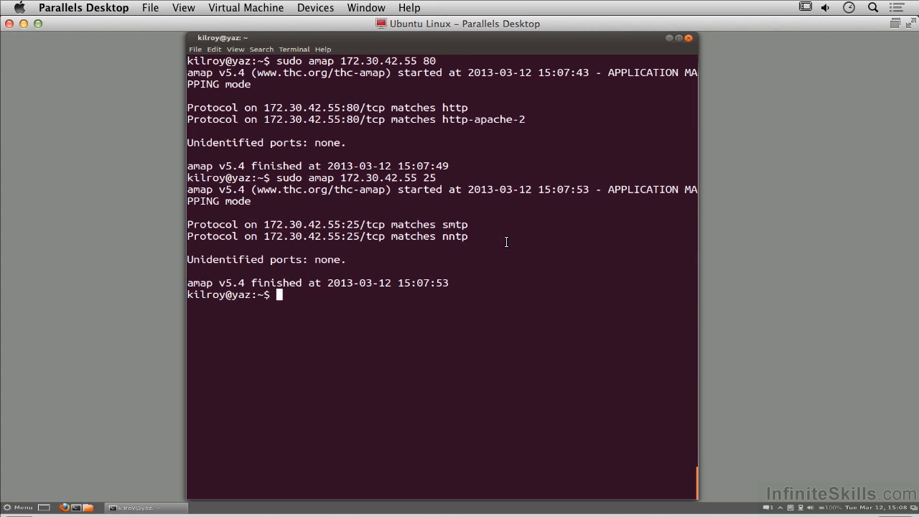
type("sudo amap 172.30.42.55 80")
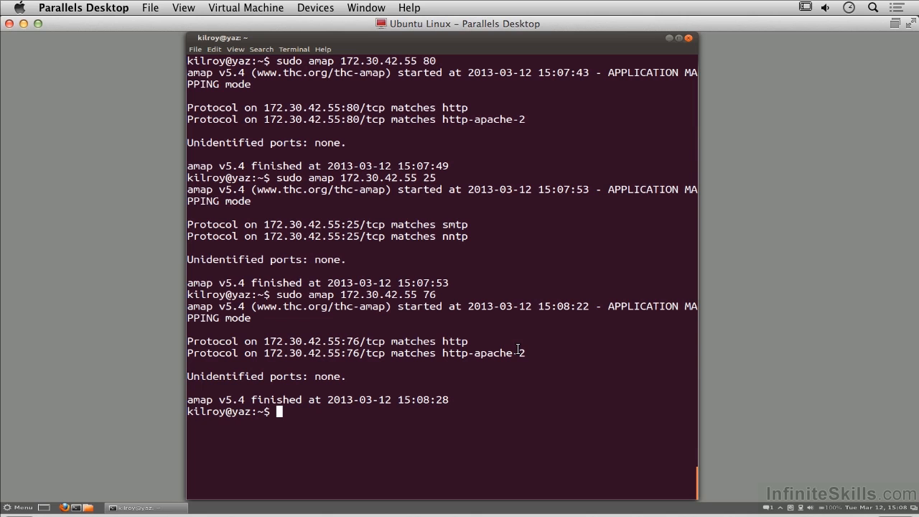
type("t")
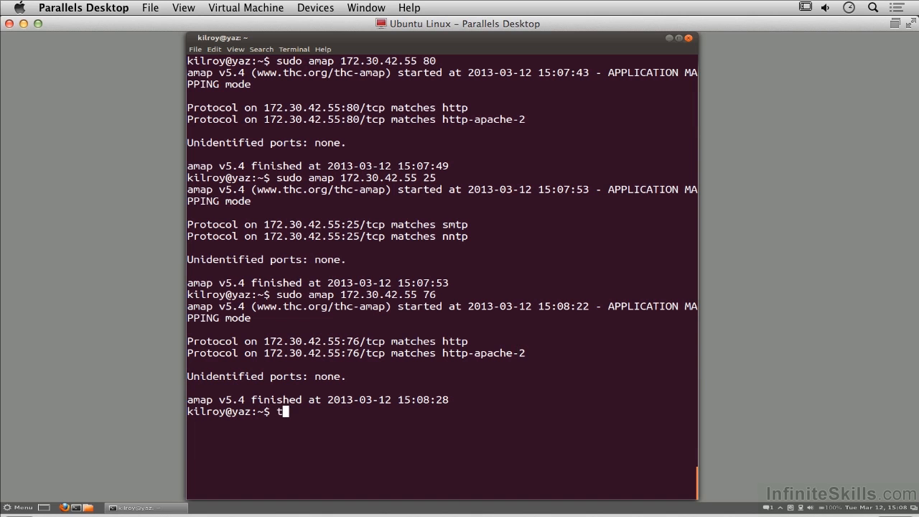
type("elnet 17")
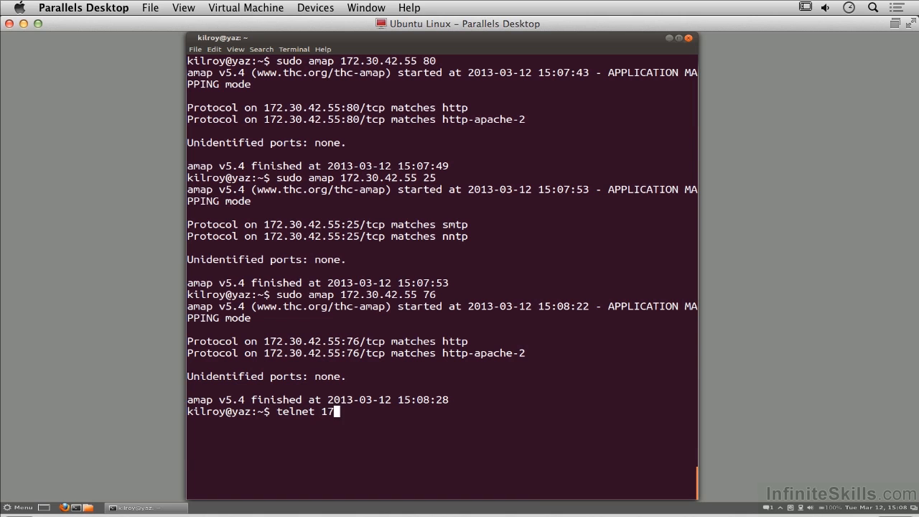
type("2.30.42.55 76")
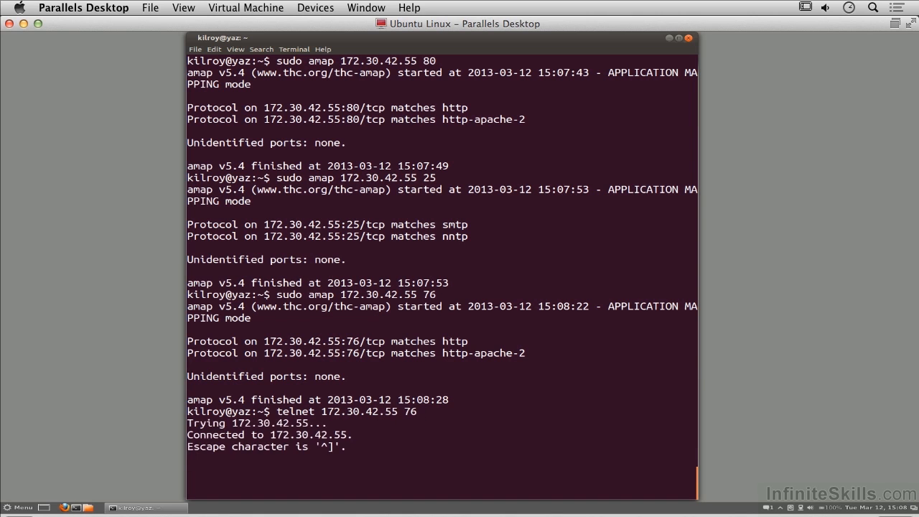
type("GET /")
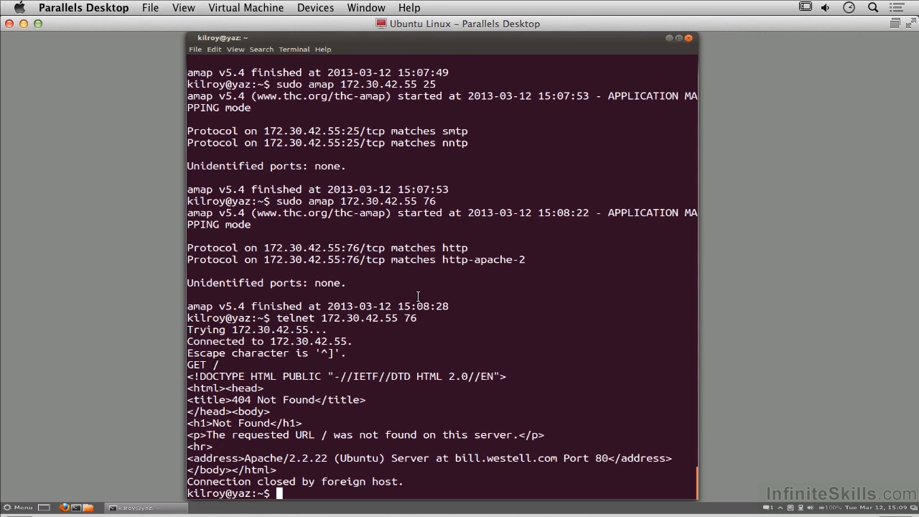
mouse_move(411, 264)
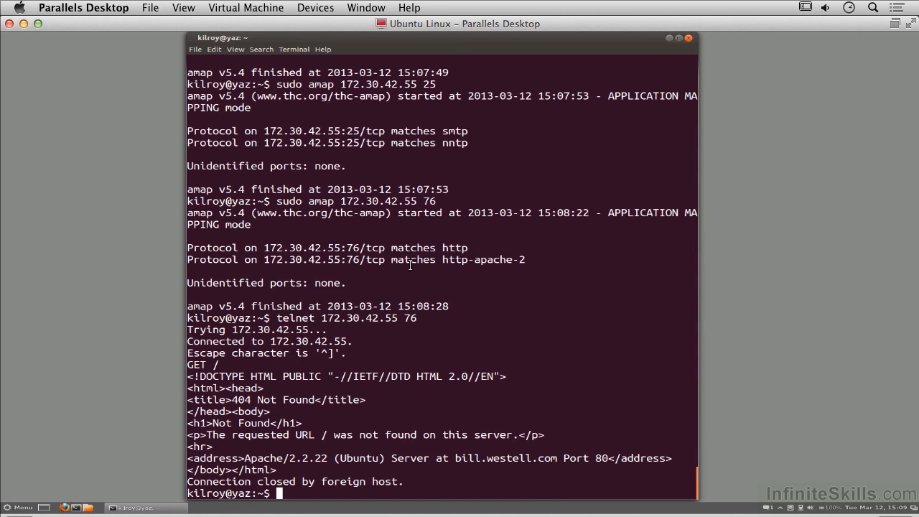